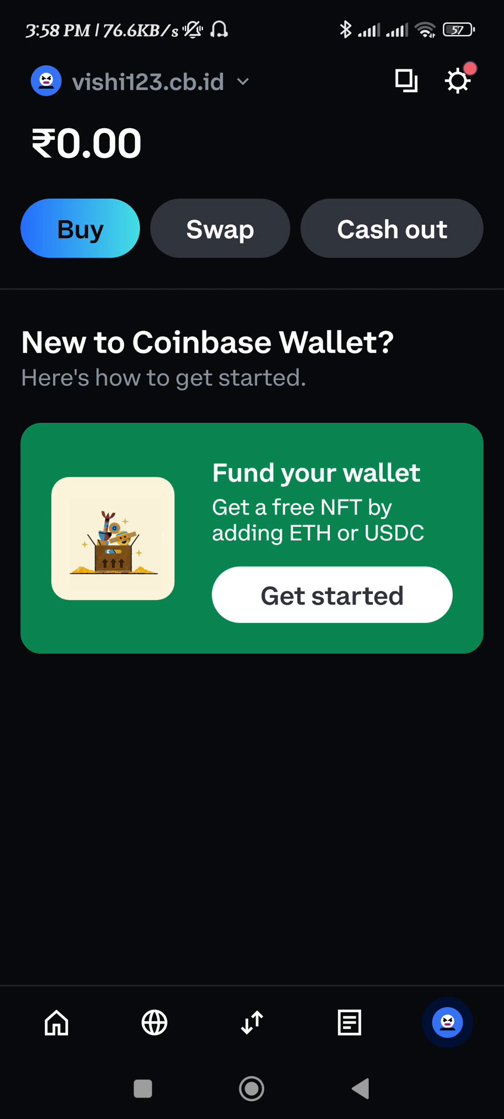
Open the wallet settings from the gear icon on the home screen.
left_click(458, 80)
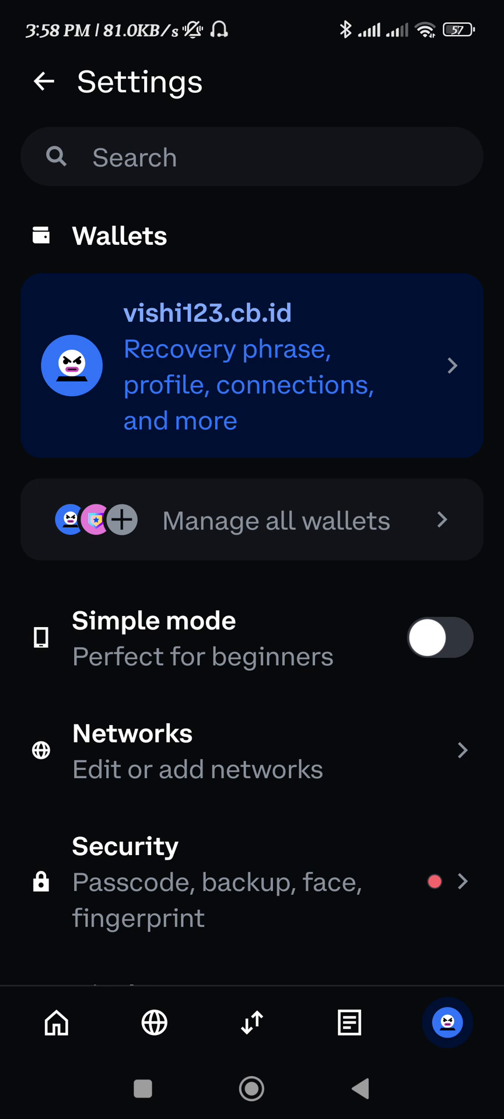
left_click(252, 365)
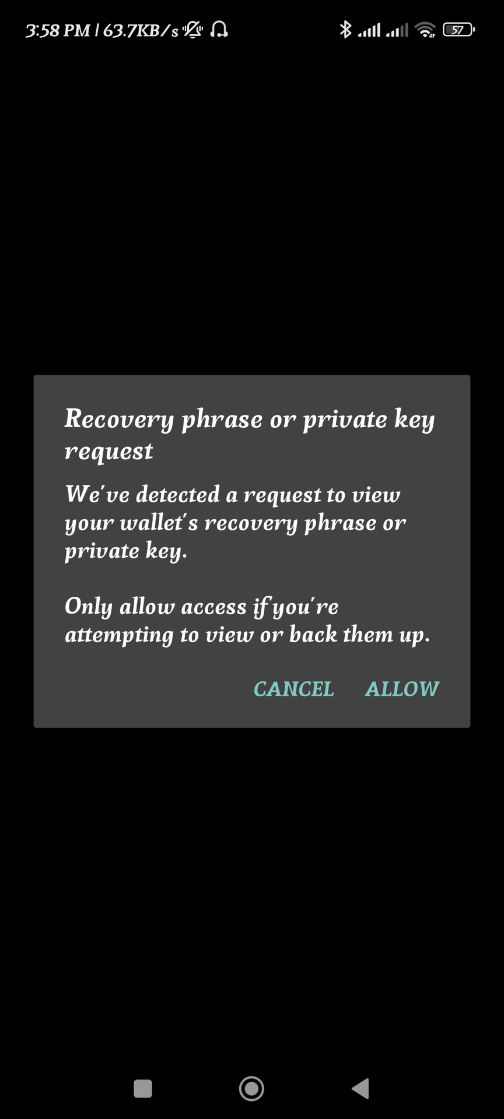
left_click(291, 689)
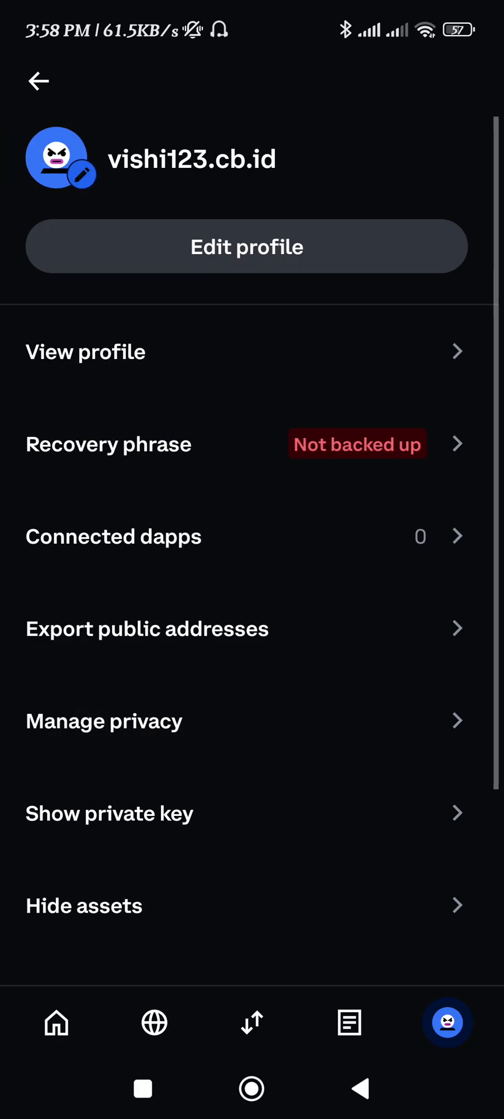
left_click(246, 246)
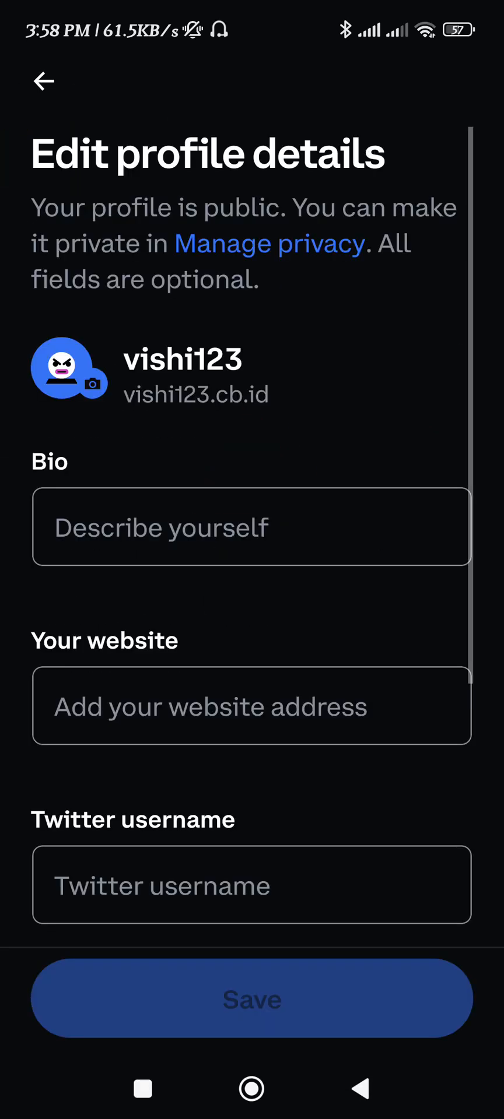
left_click(40, 80)
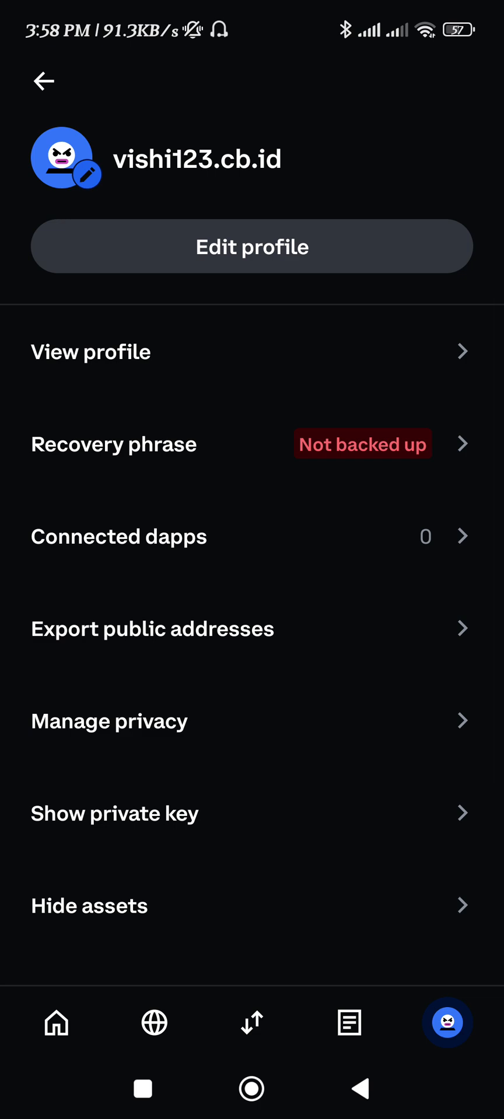
left_click(43, 81)
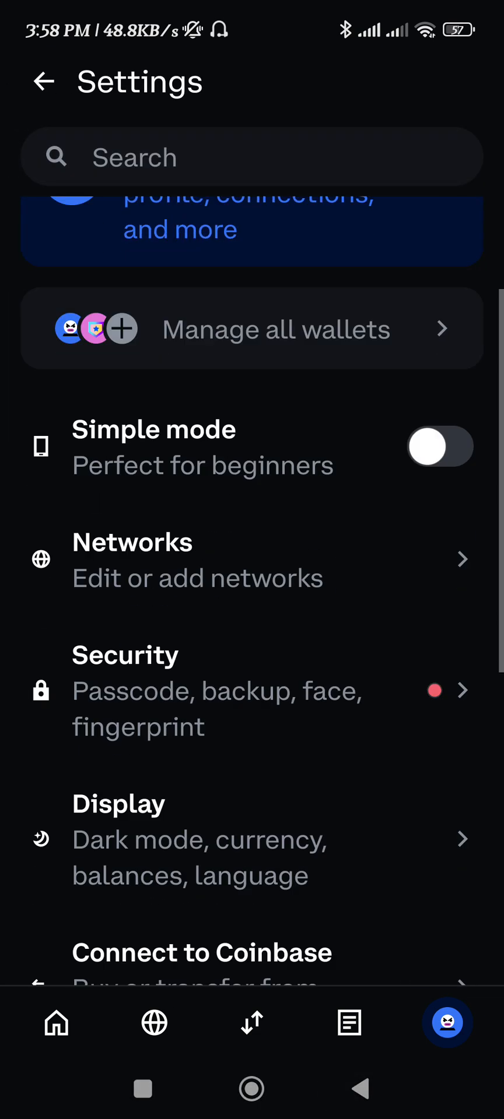
Scroll the Settings list to Help and open the help center & support pages.
scroll("down", 3)
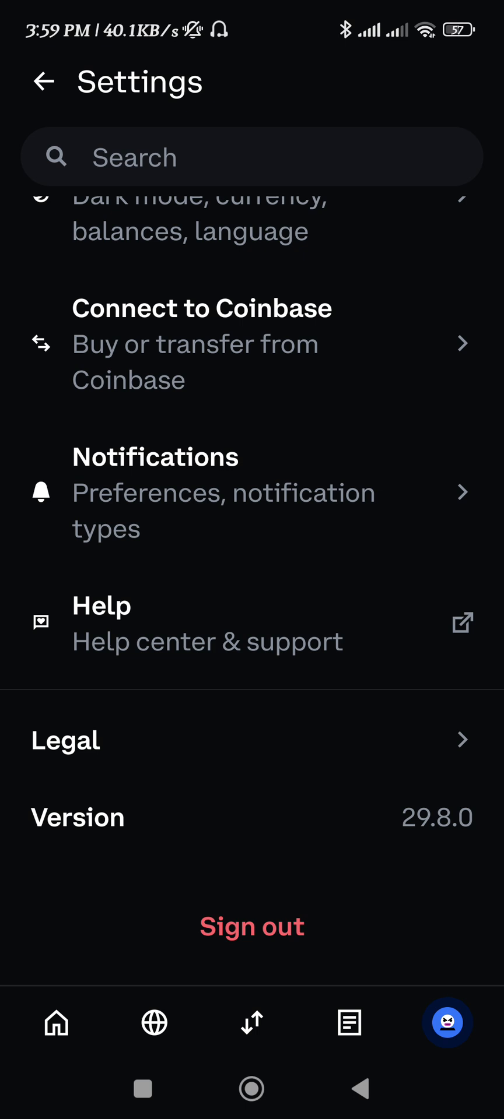
scroll("up", 3)
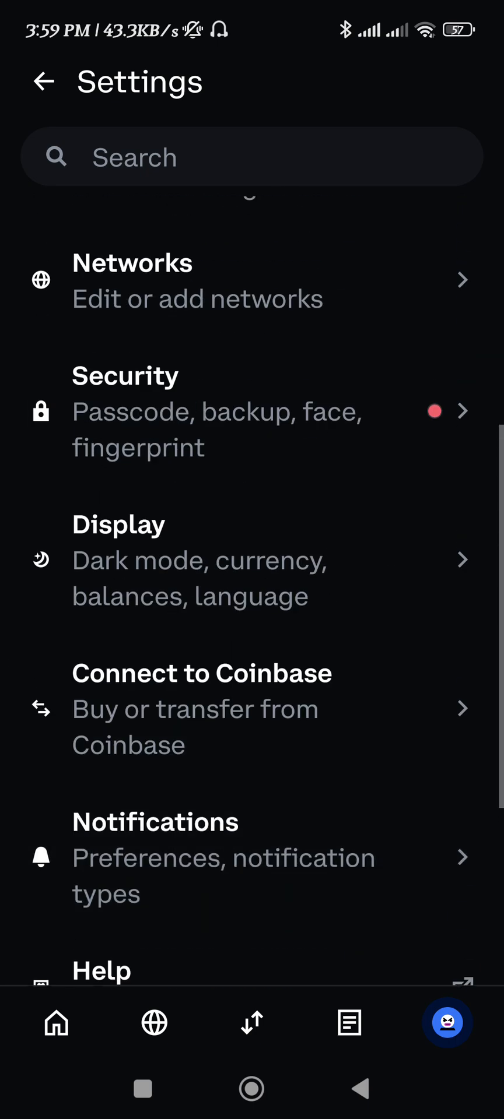
scroll("down", 3)
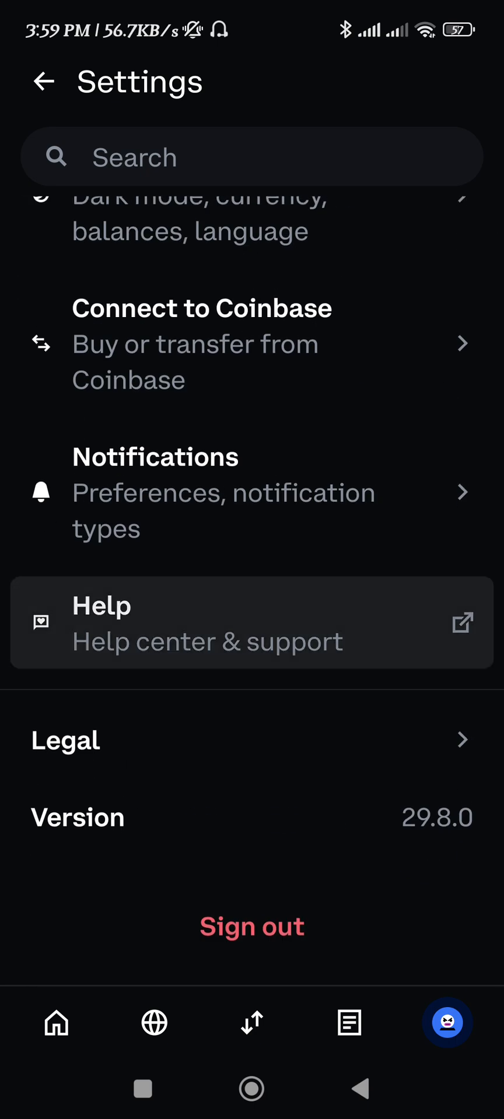
left_click(251, 622)
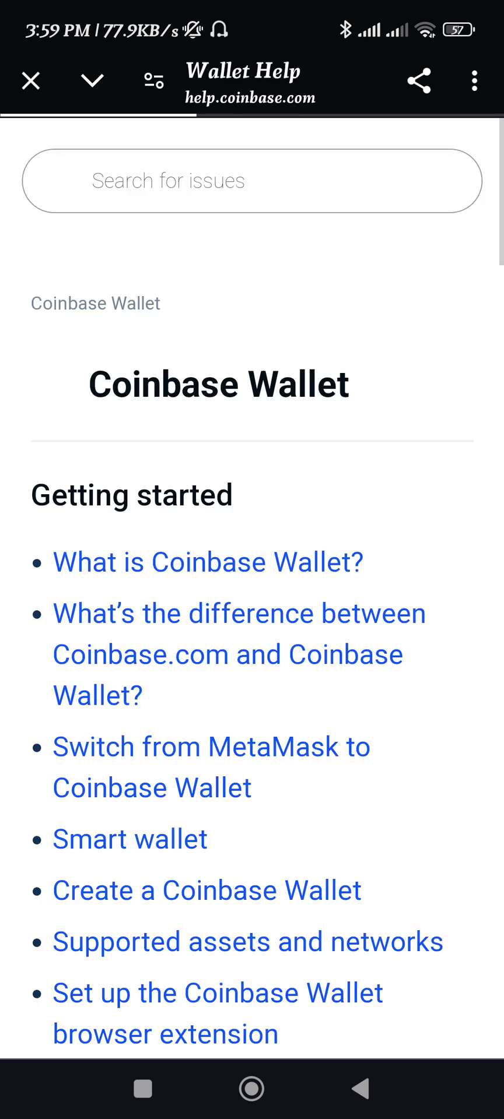
Search the Help Center for "Delete" so 'Close your account' appears first.
scroll("down", 3)
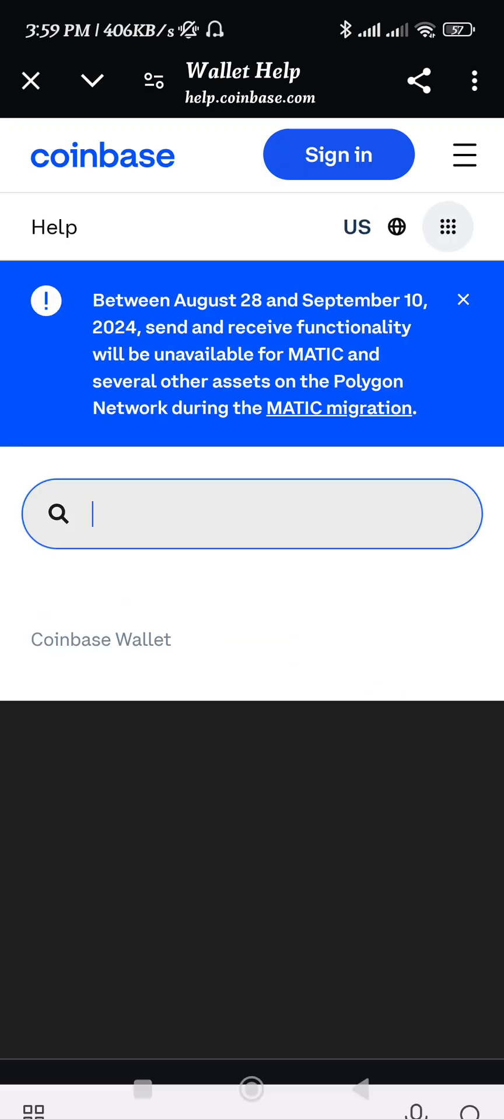
type("Delete")
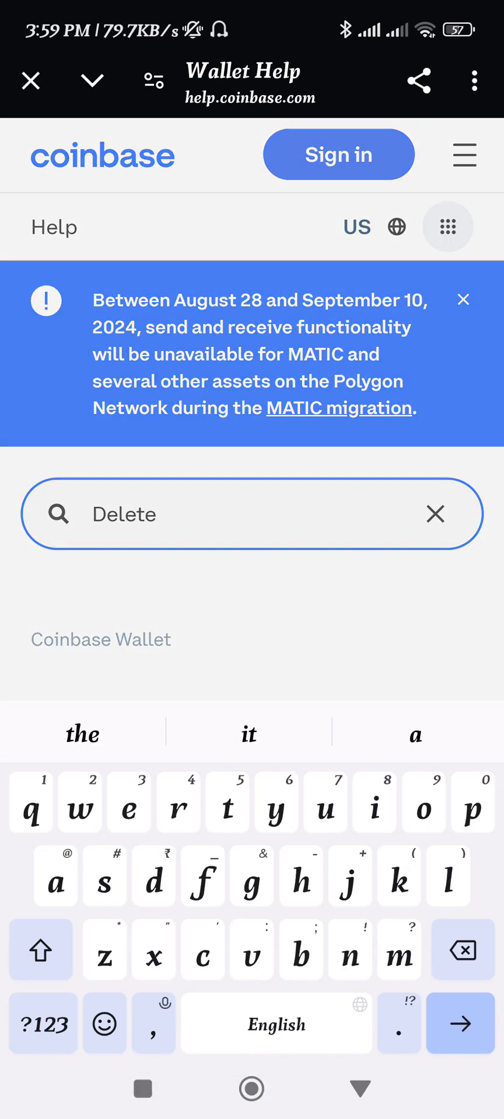
key("enter")
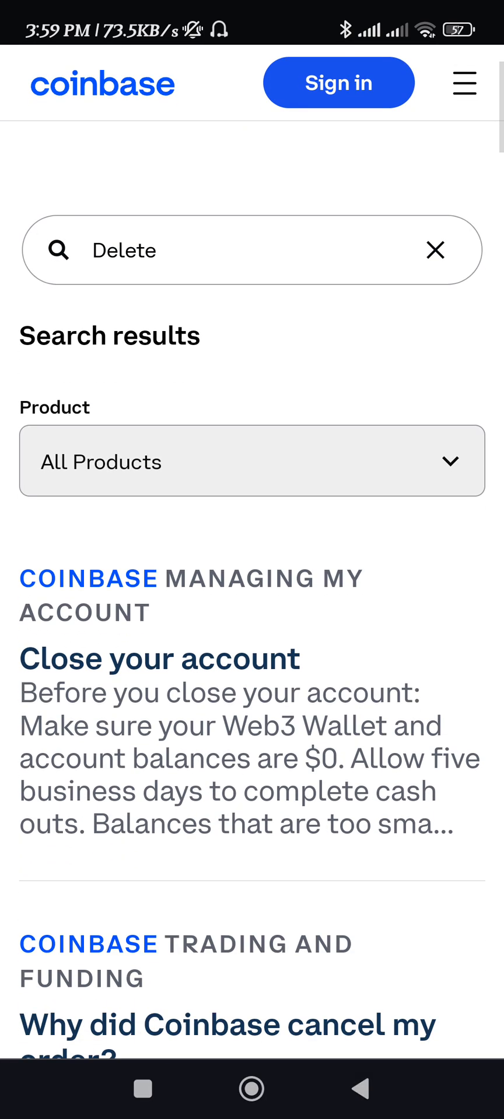
Open the 'Close your account' article and scroll to its numbered closing steps.
left_click(159, 658)
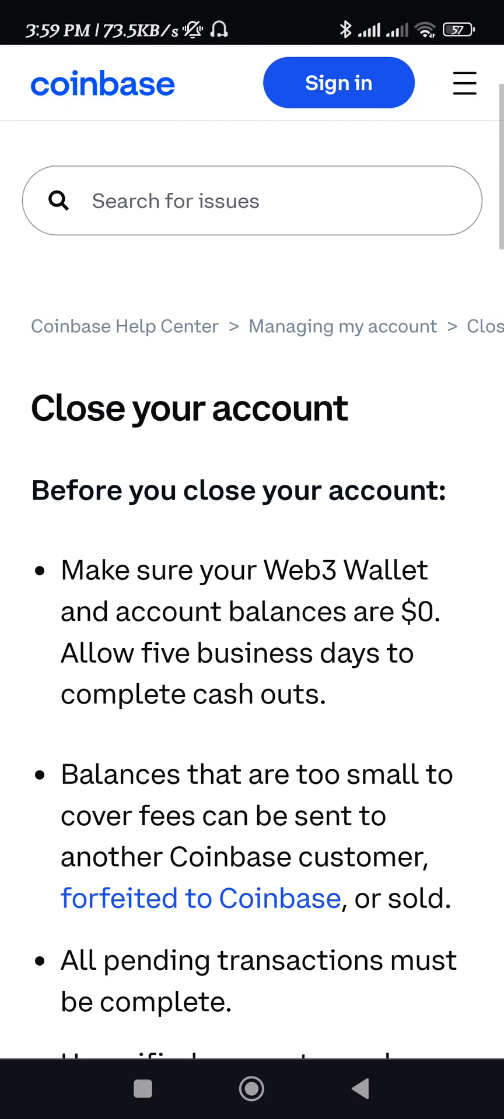
scroll("down", 3)
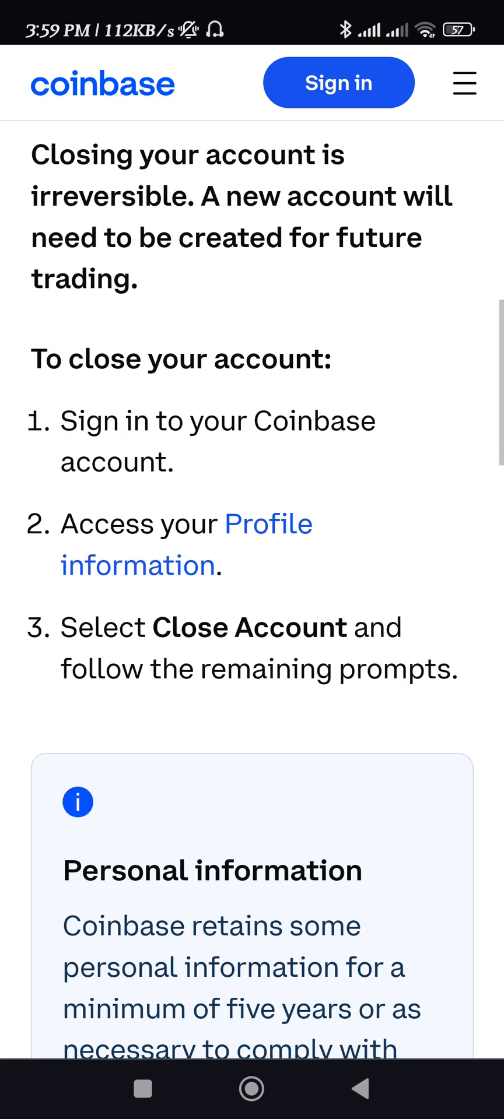
scroll("down", 3)
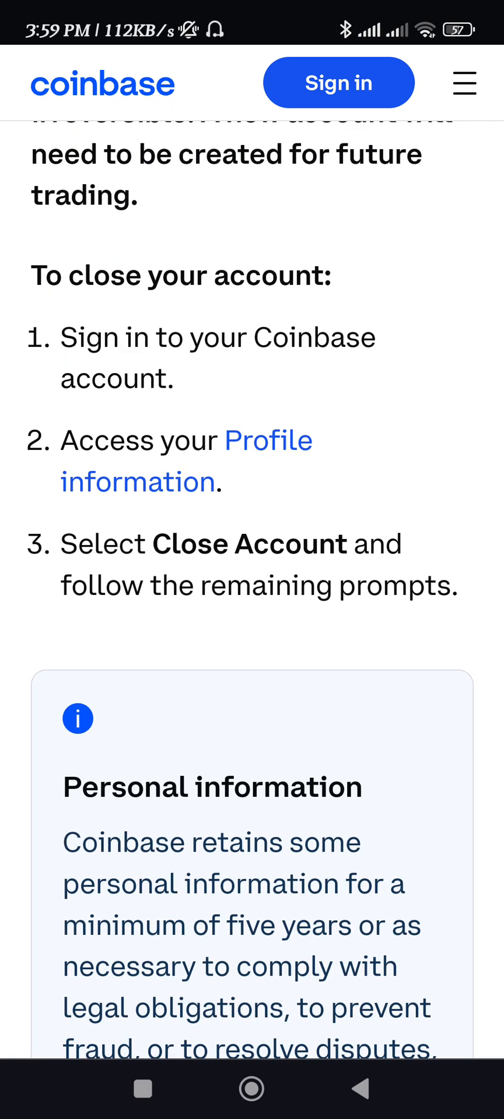